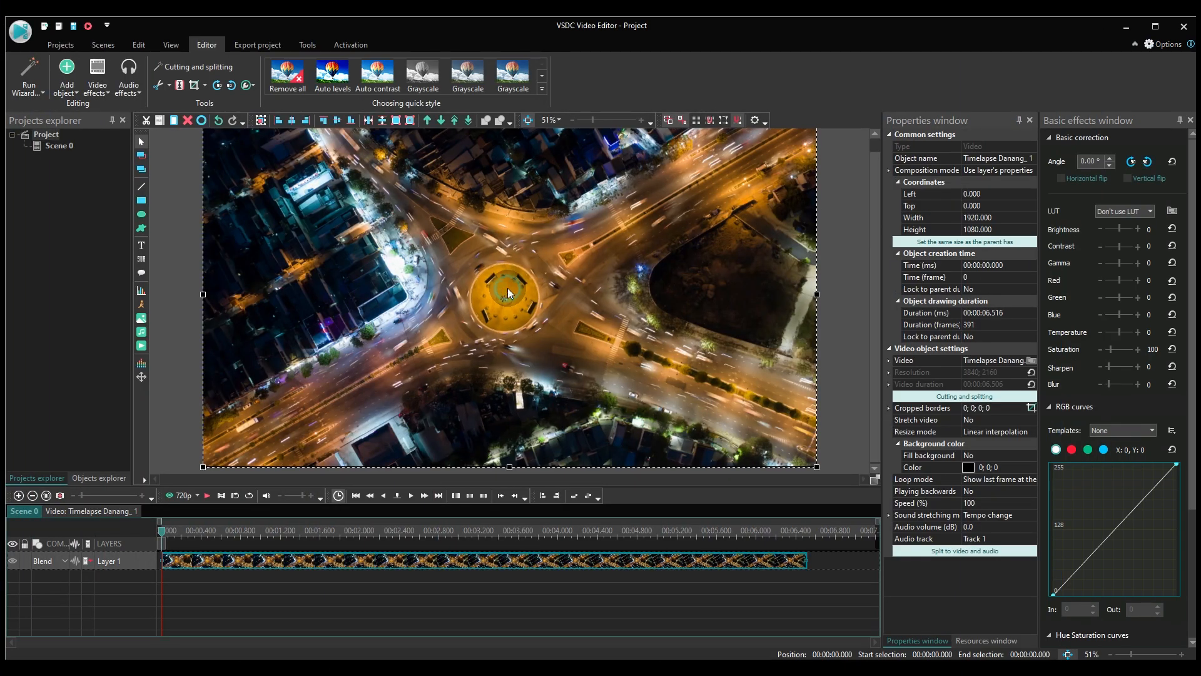
mouse_move(145, 248)
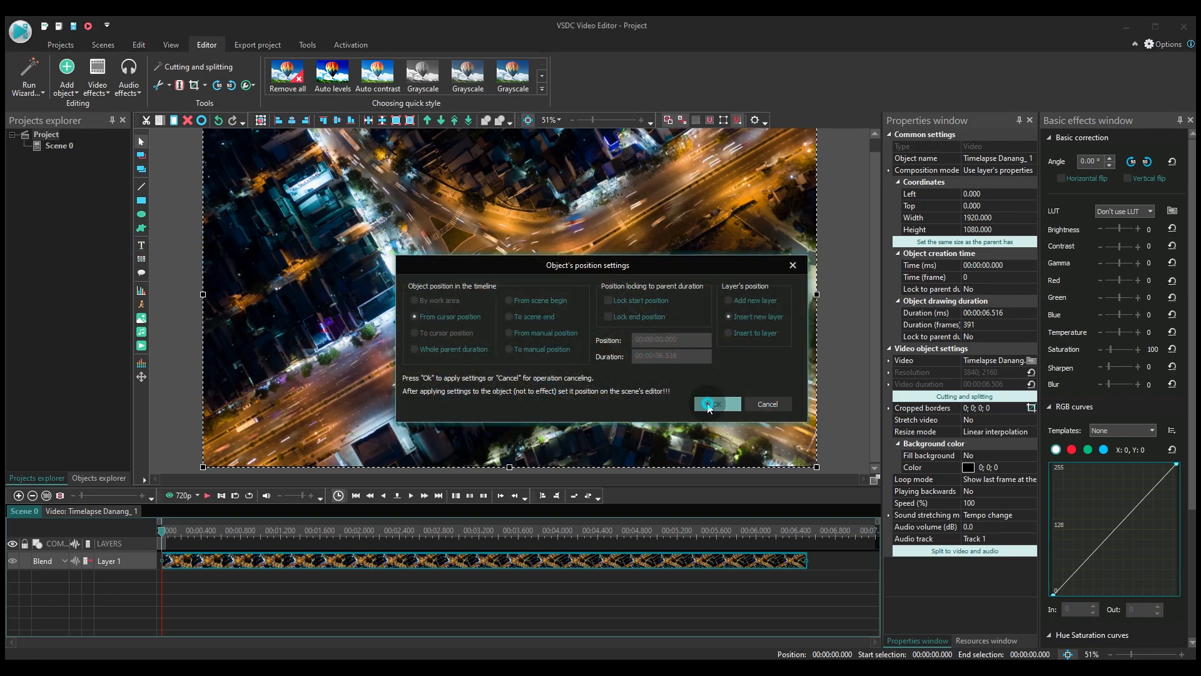
Confirm the position settings so the new text object lands over the footage.
left_click(714, 404)
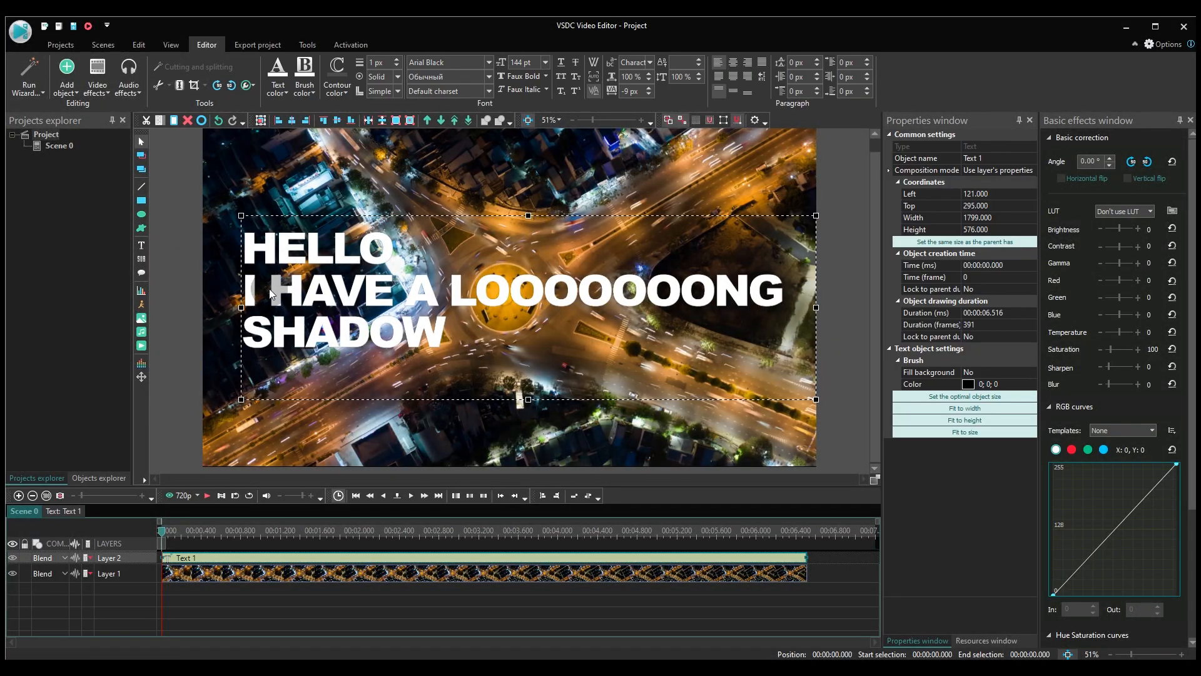
Apply the Shadow special effect from Video effects > Special FX to the text.
left_click(97, 77)
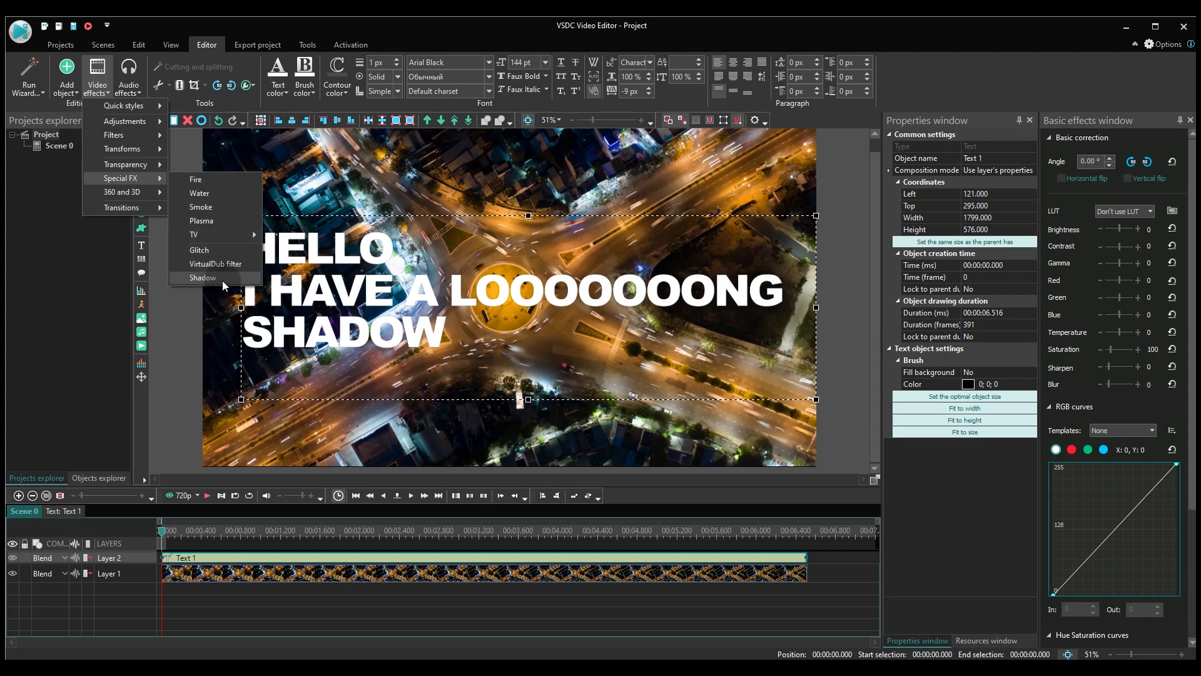
left_click(203, 278)
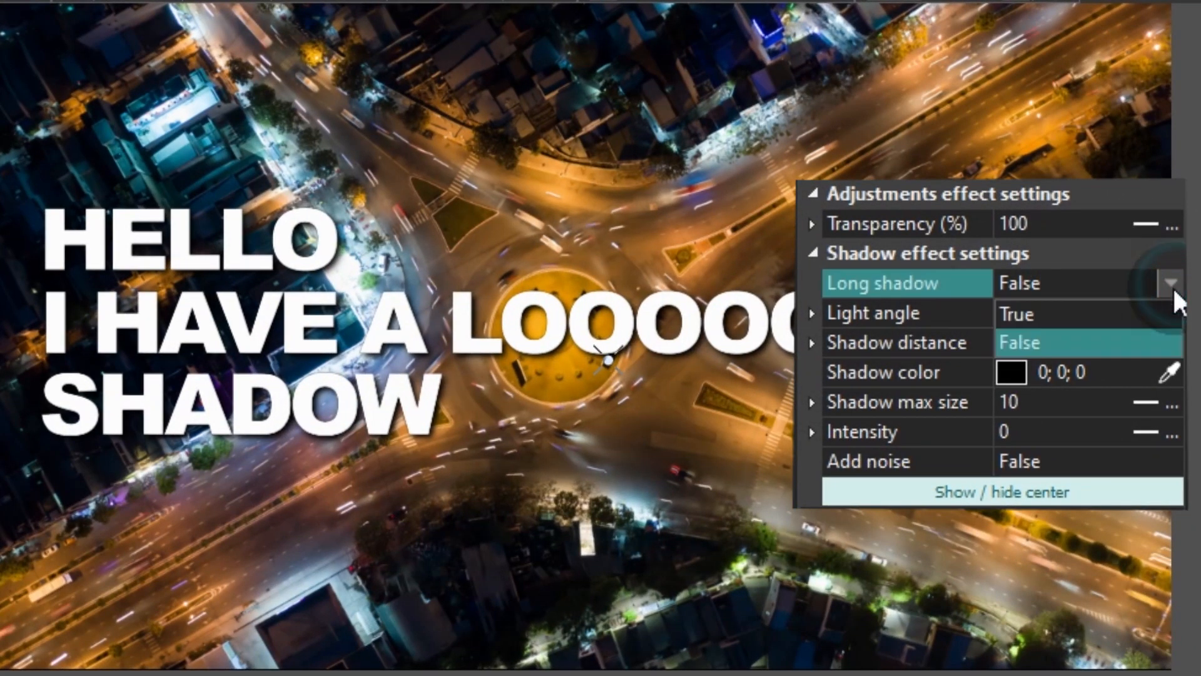
Set Long shadow to True at 45° and Transparency to 50%.
left_click(1168, 283)
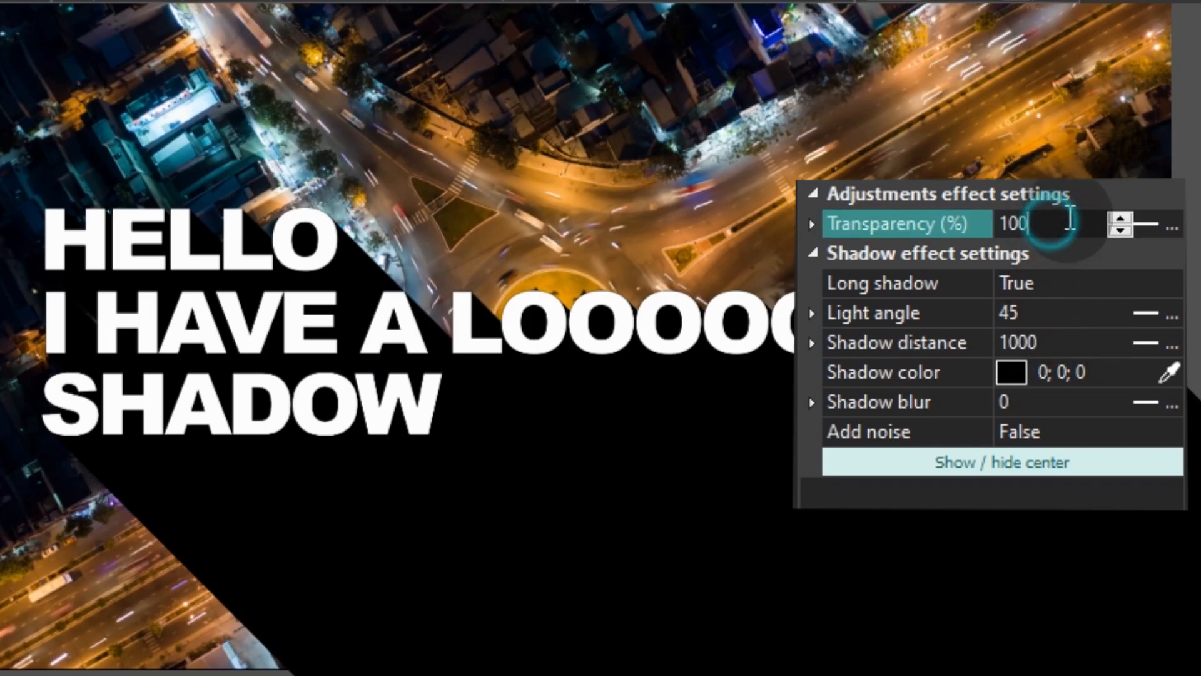
type("50")
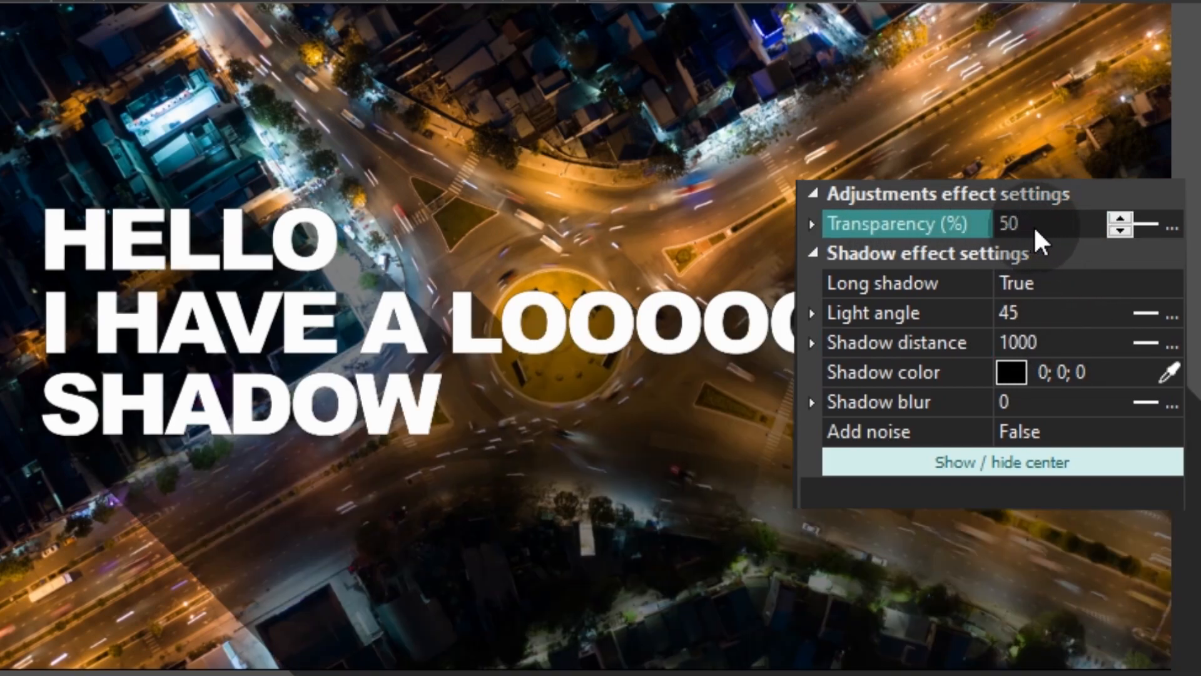